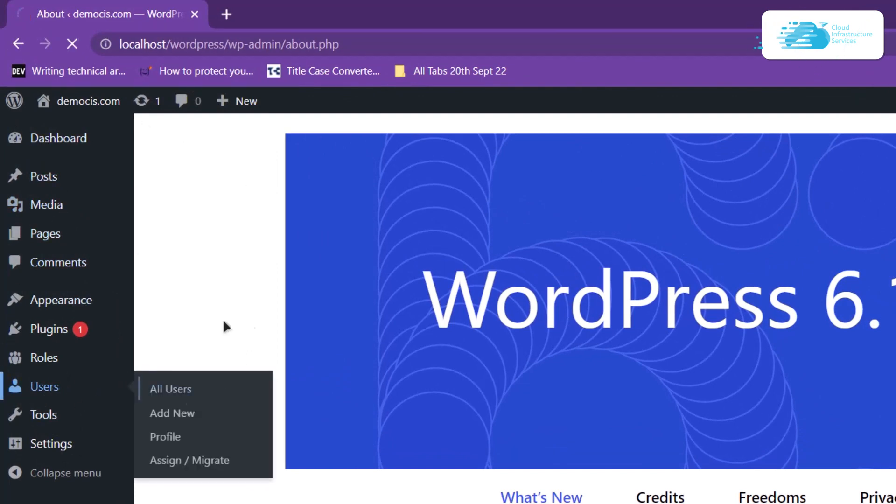
Step: Open All Users to see admin123 as Administrator and testUser1 as Subscriber
left_click(170, 389)
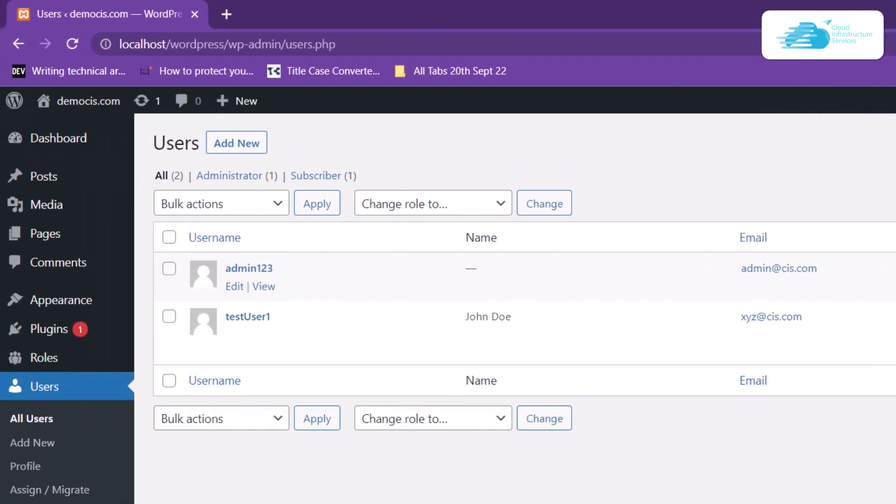
mouse_move(244, 322)
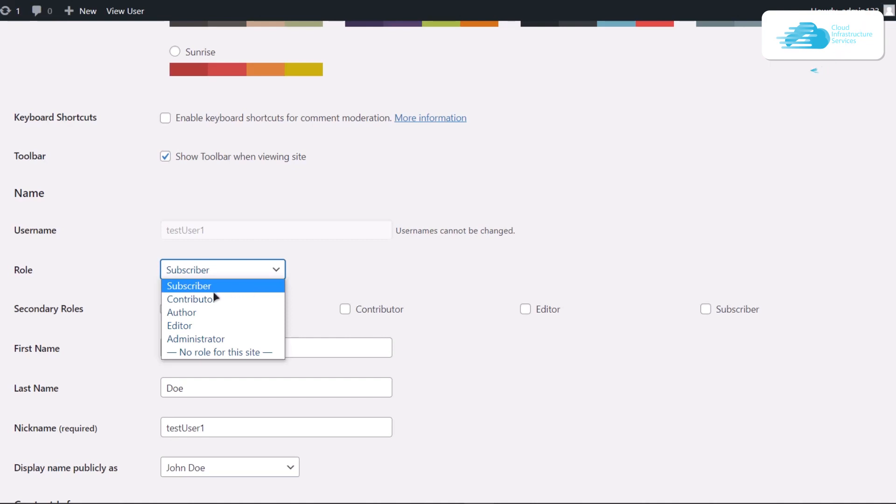
mouse_move(188, 332)
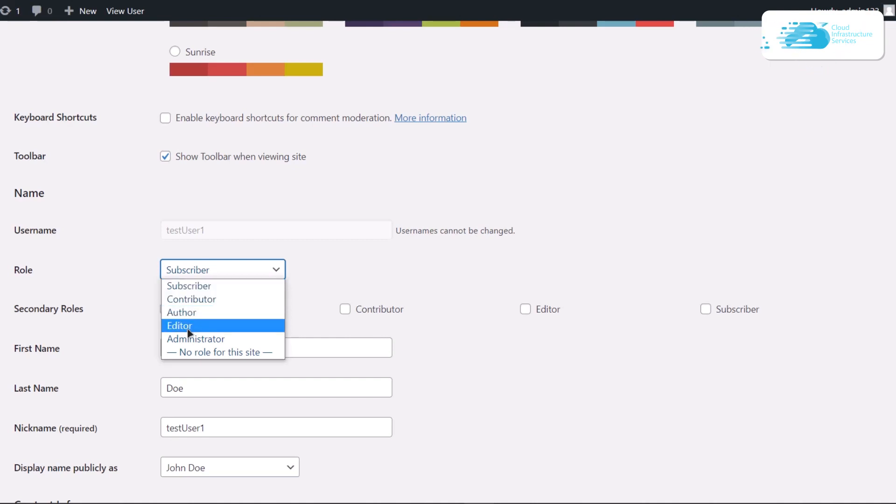
mouse_move(194, 341)
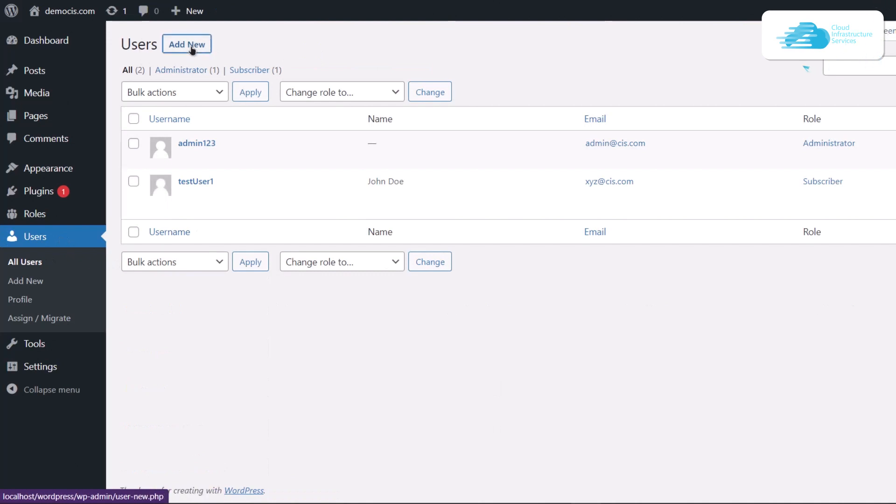
left_click(187, 44)
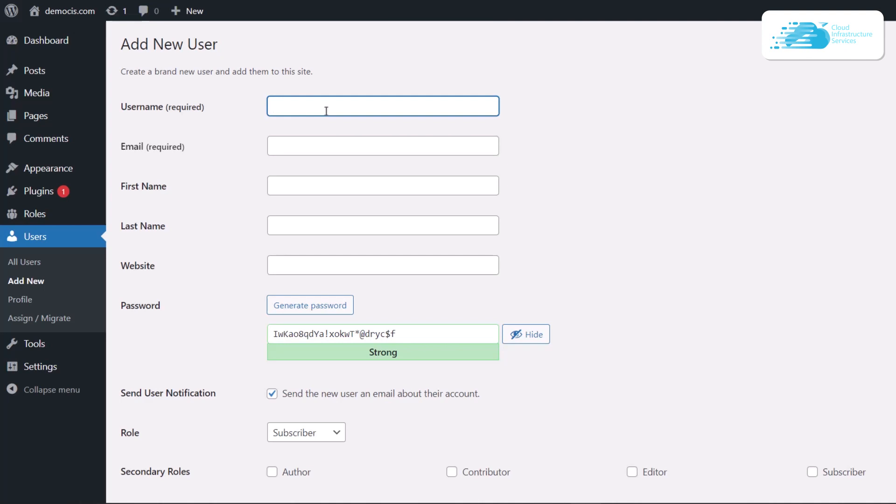
type("user")
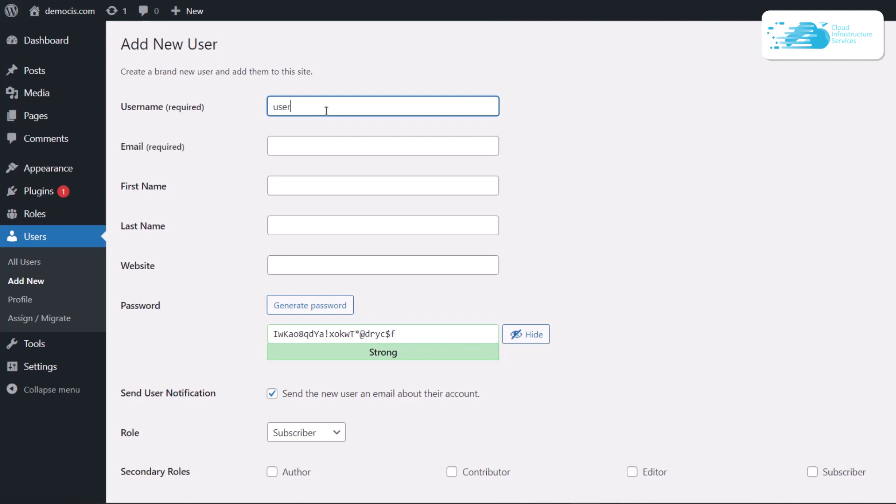
type("user@cs")
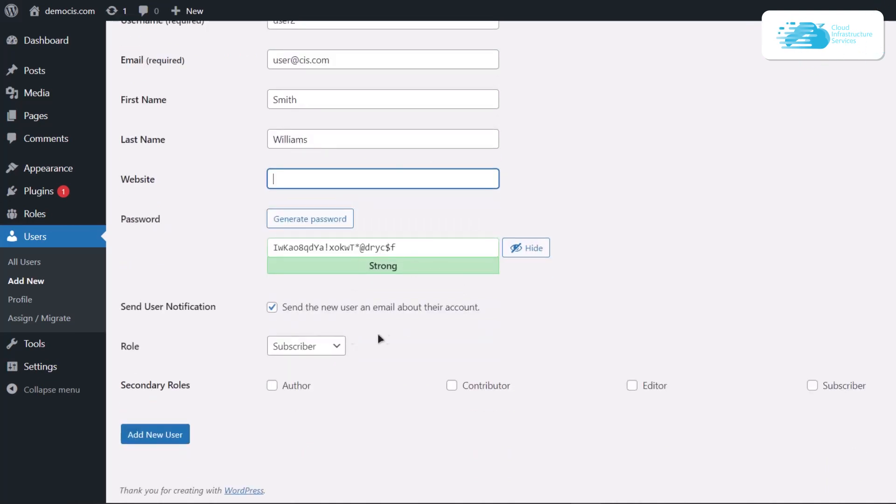
mouse_move(156, 351)
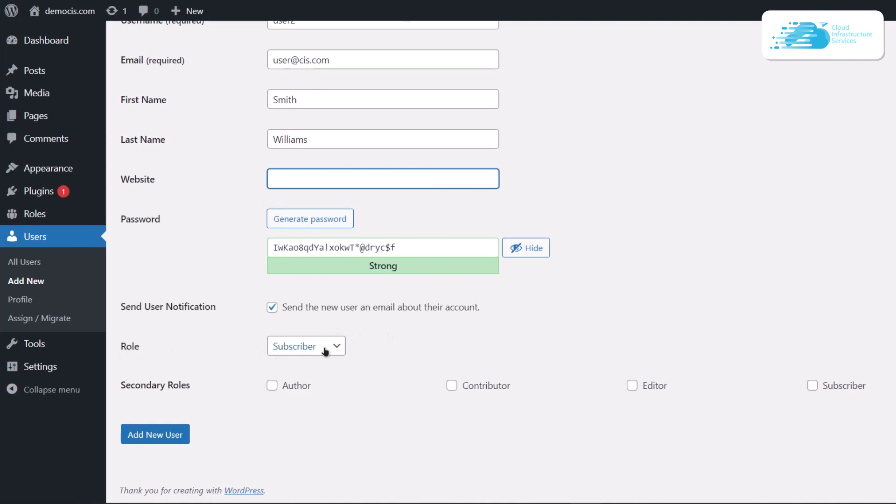
left_click(306, 346)
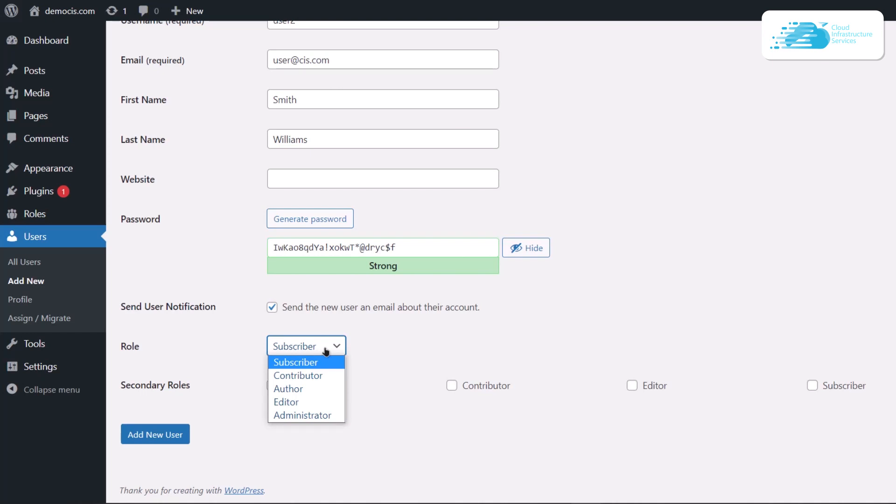
left_click(288, 389)
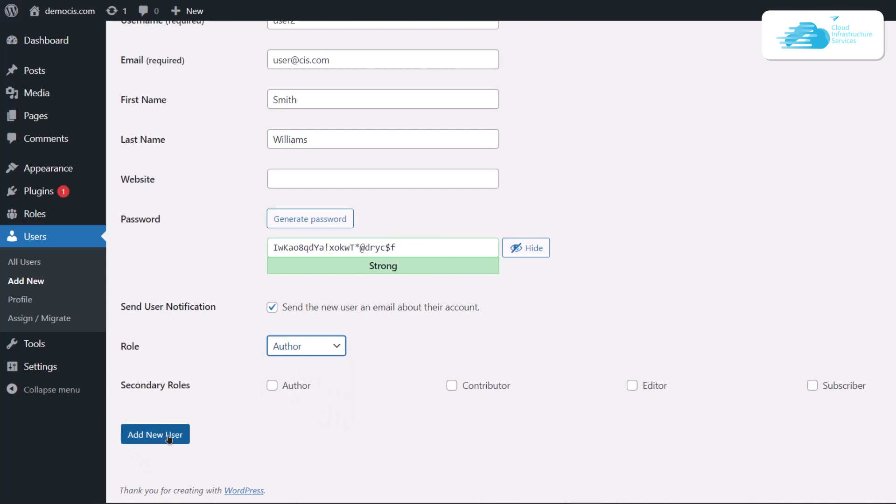
left_click(155, 434)
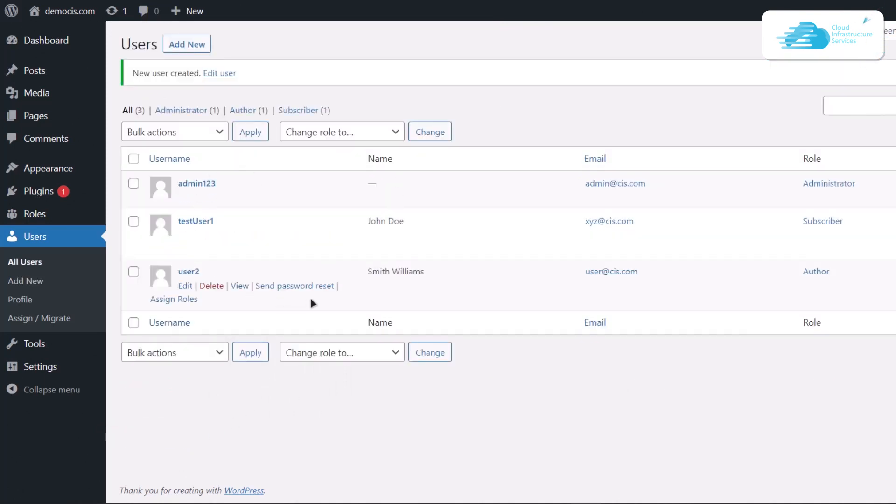
mouse_move(814, 278)
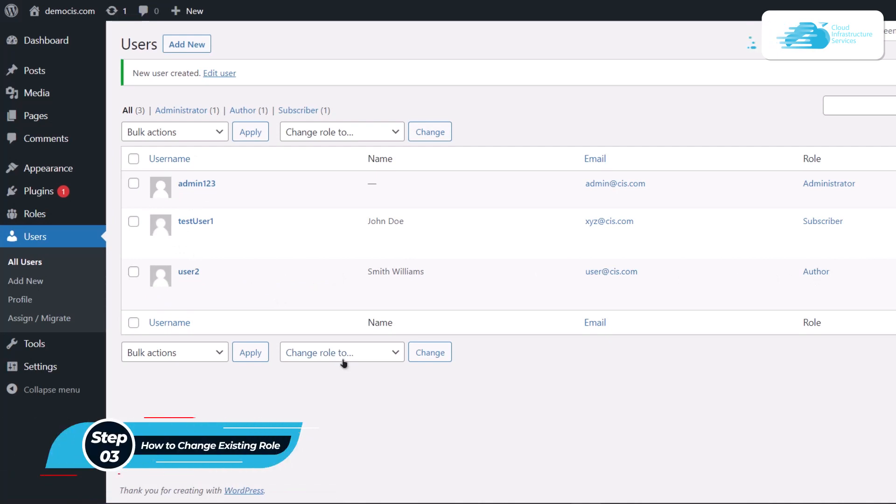
mouse_move(196, 221)
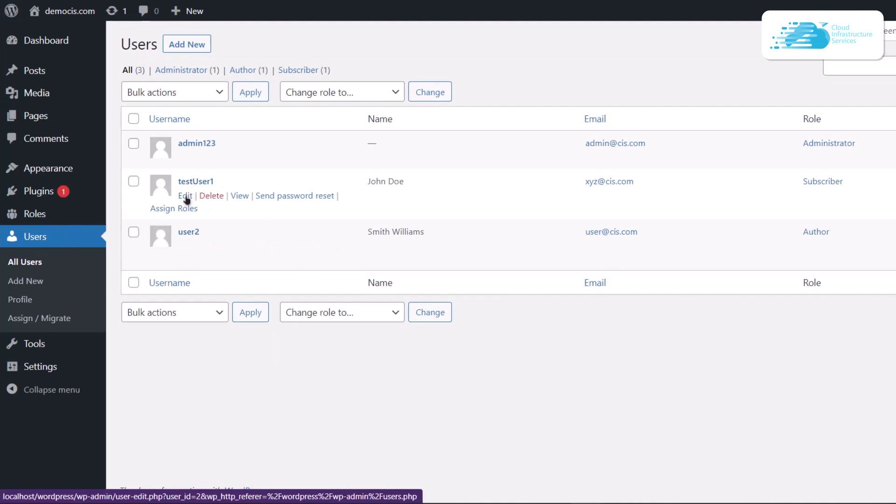
Step: Edit testUser1's profile, switch its role to Author, and save the user
left_click(185, 196)
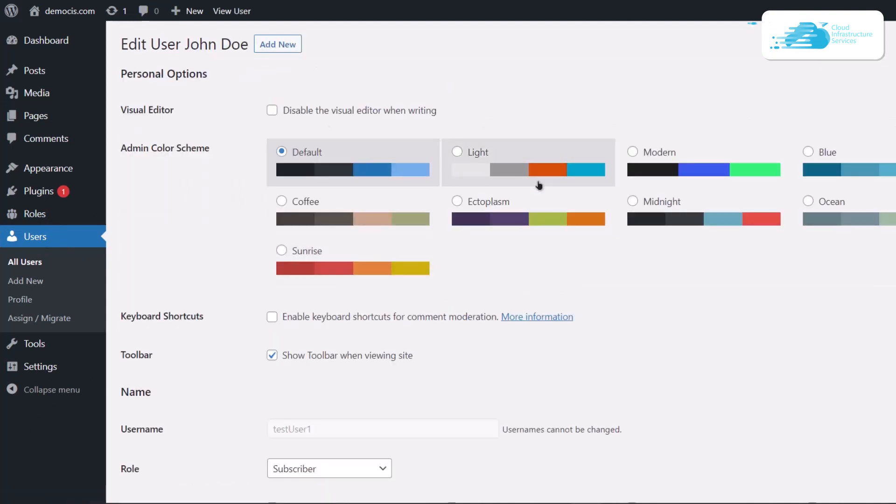
scroll("down", 3)
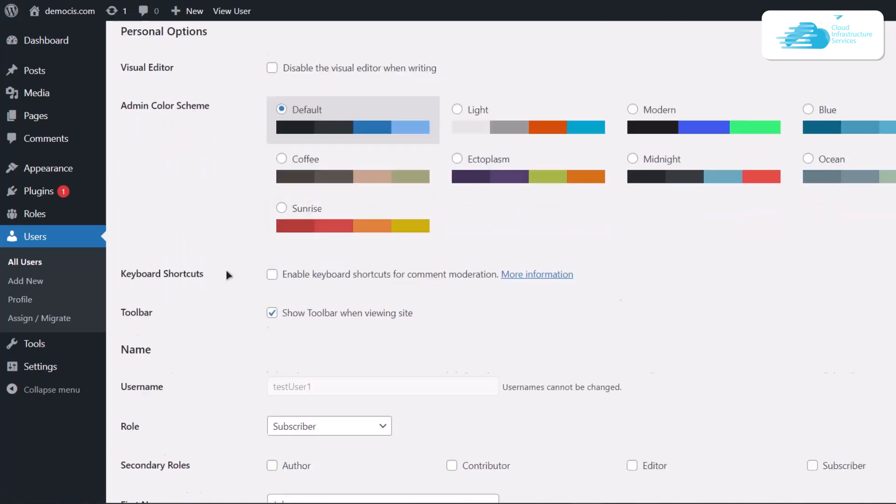
left_click(330, 203)
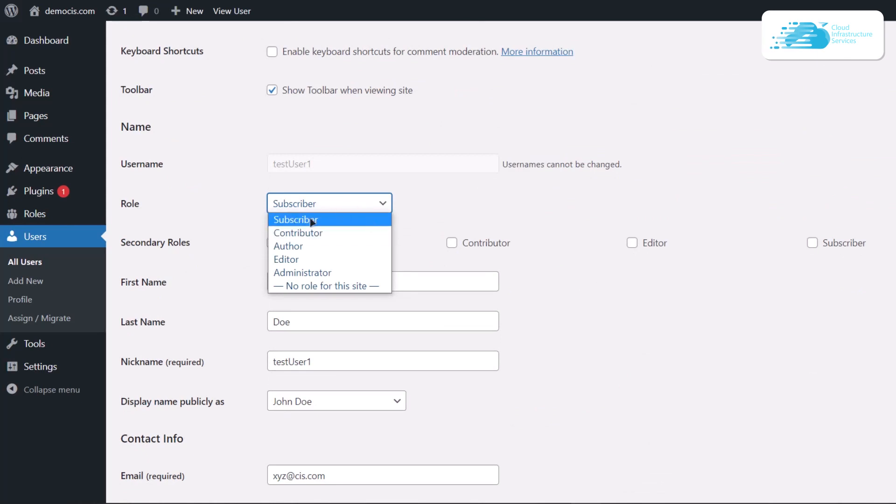
scroll("down", 3)
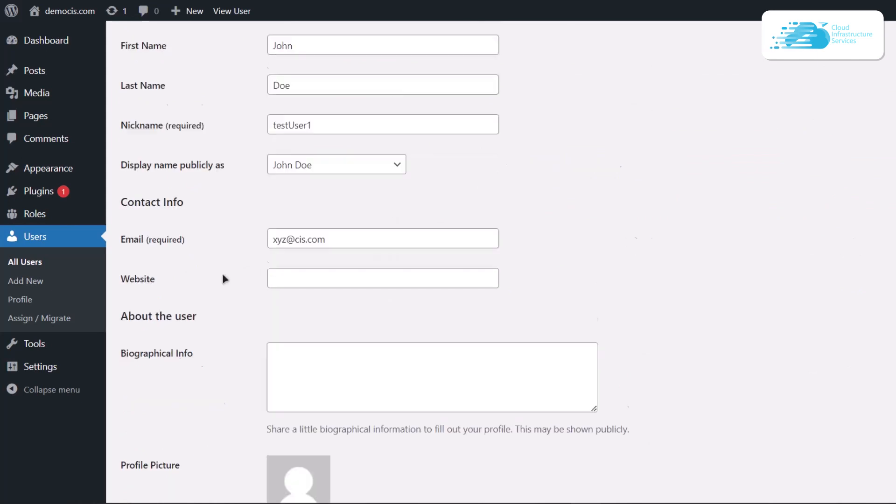
scroll("down", 3)
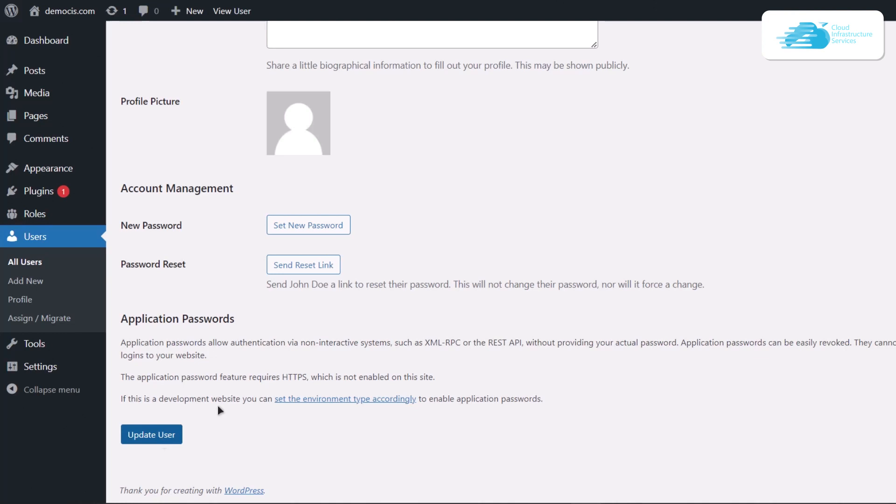
left_click(151, 435)
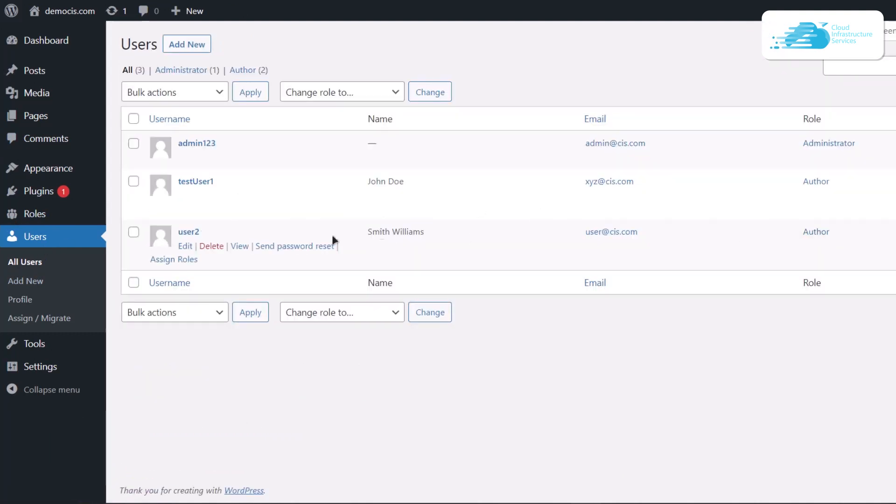
Step: Open user2's profile, choose Subscriber as its role, then return to the users list
left_click(185, 246)
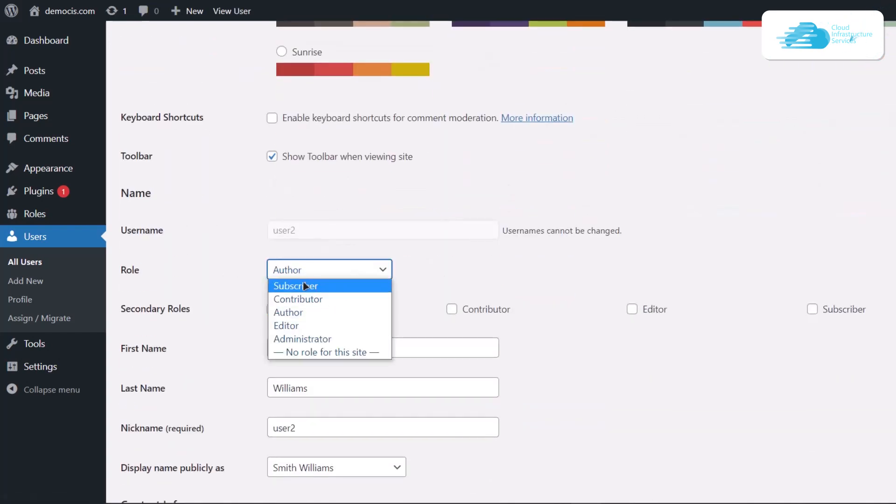
left_click(296, 286)
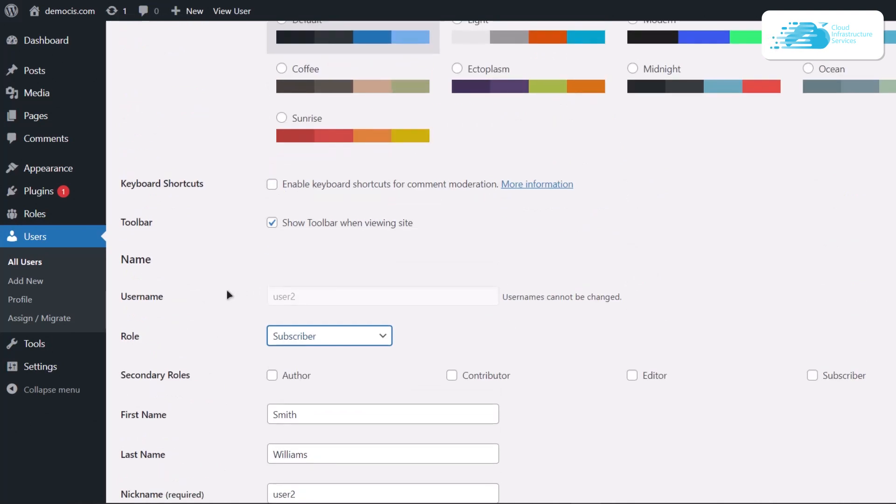
left_click(25, 262)
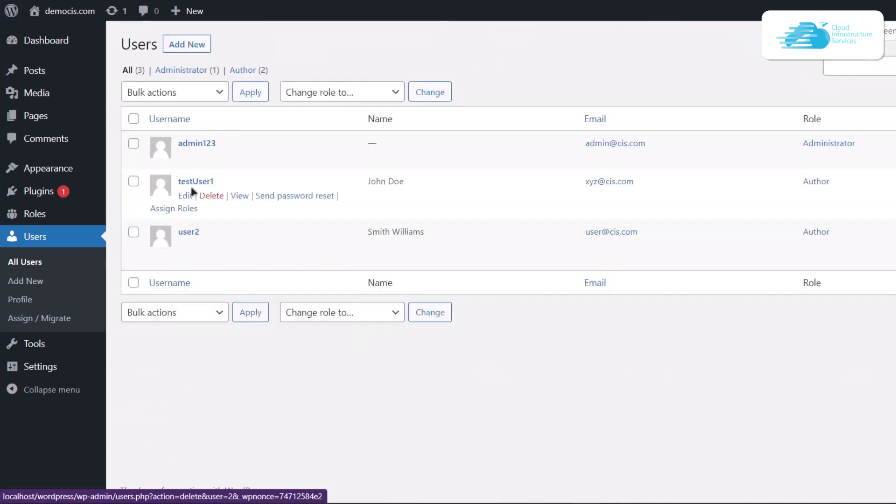
mouse_move(211, 200)
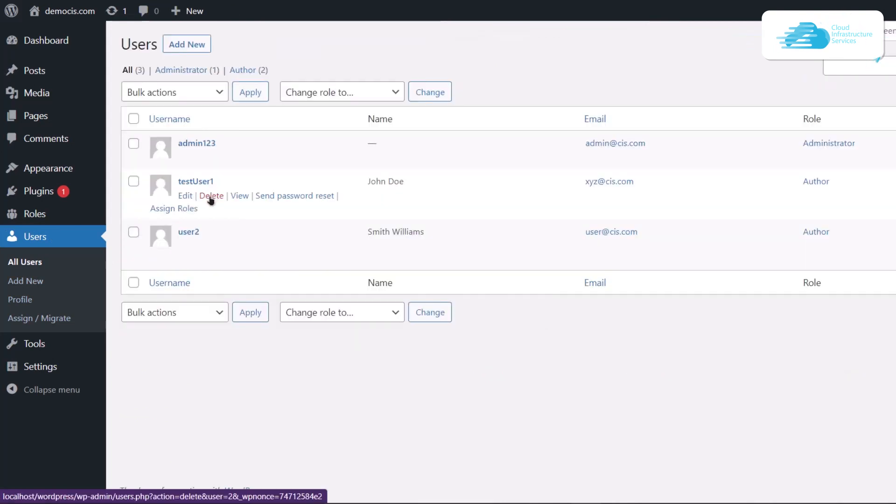
Step: Delete testUser1 and confirm the deletion
left_click(211, 196)
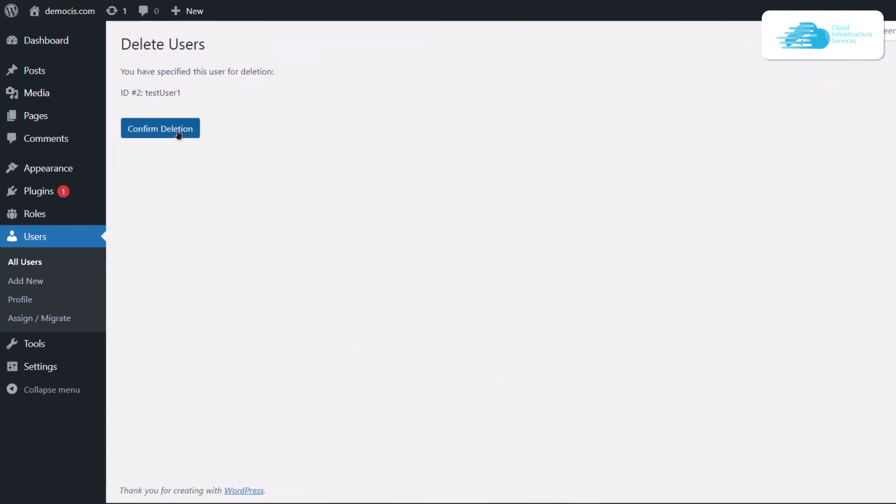
left_click(160, 128)
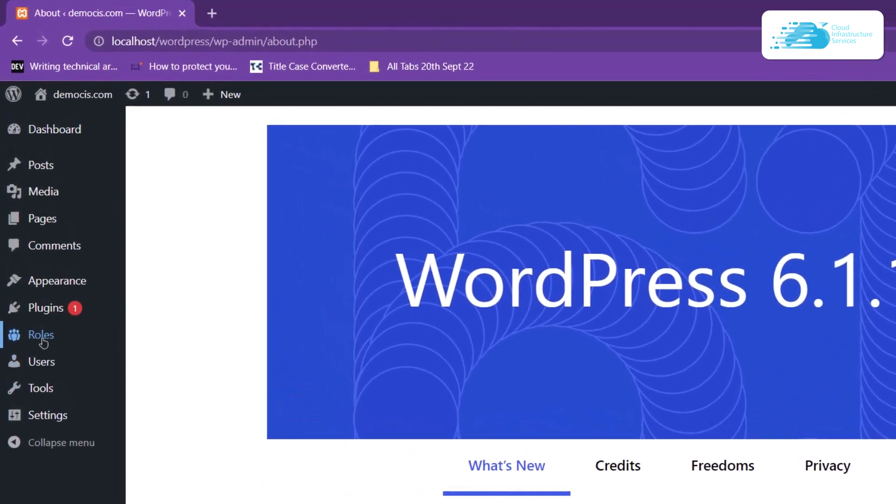
mouse_move(39, 335)
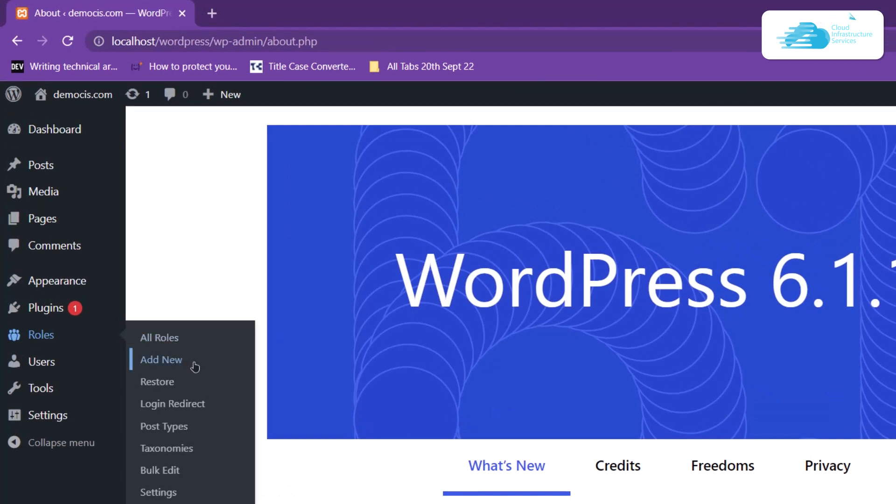
Step: Start a new role named 'Comment Moderator' with only moderate_comments ticked
left_click(161, 360)
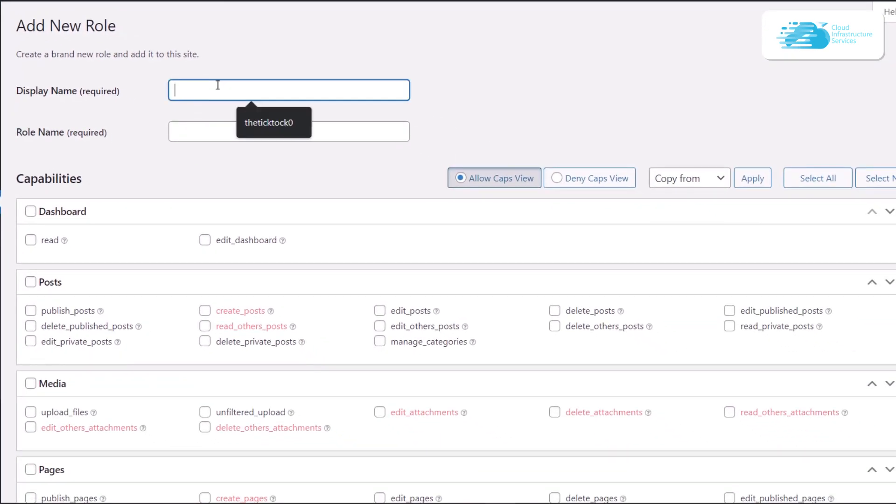
type("Comment Moderator")
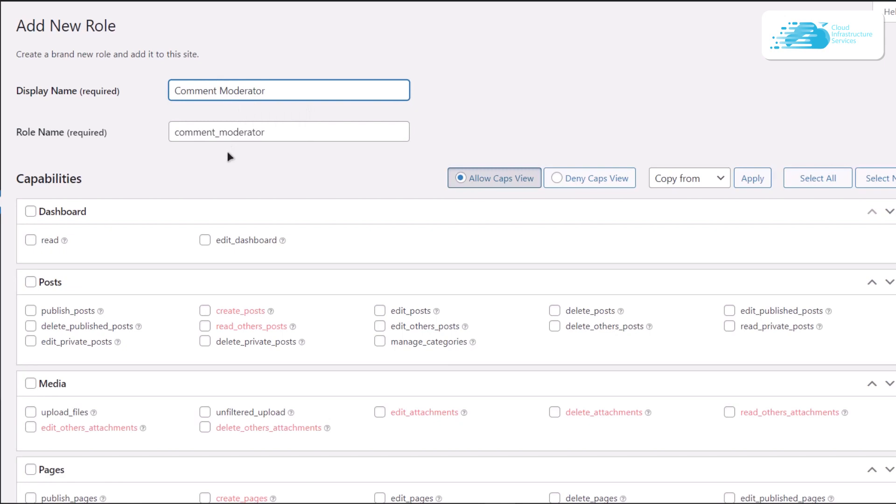
scroll("down", 3)
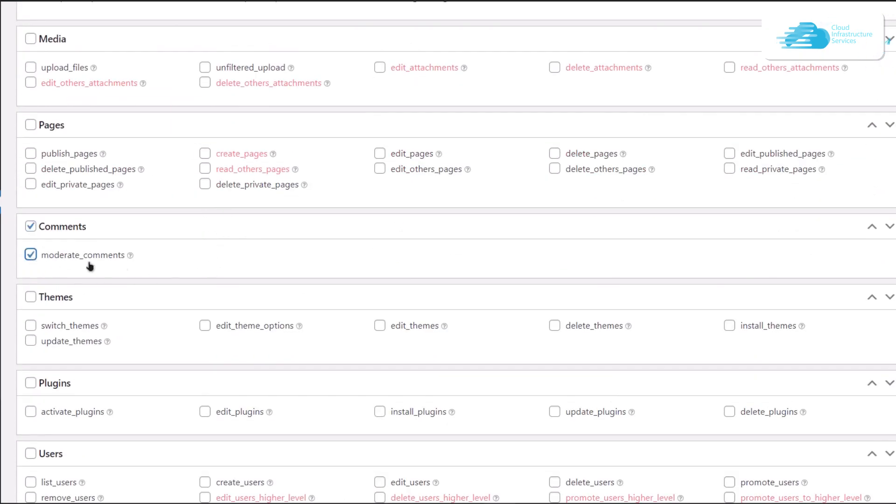
scroll("down", 3)
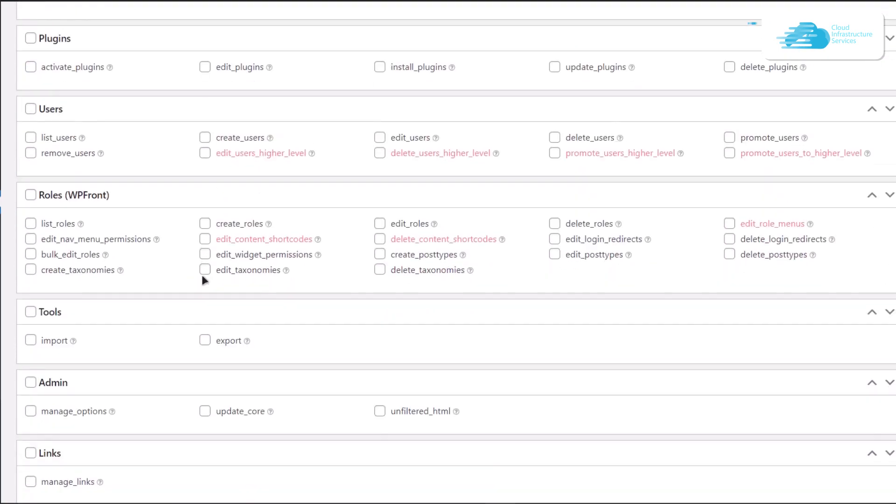
scroll("down", 3)
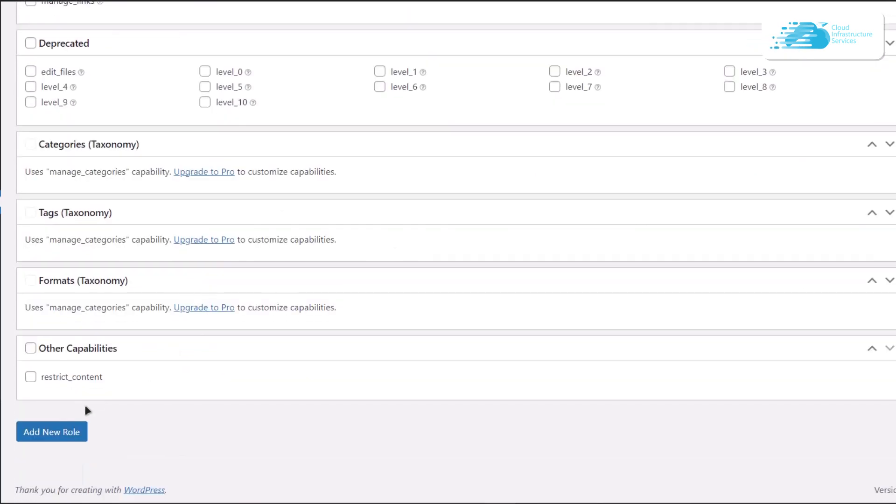
mouse_move(54, 444)
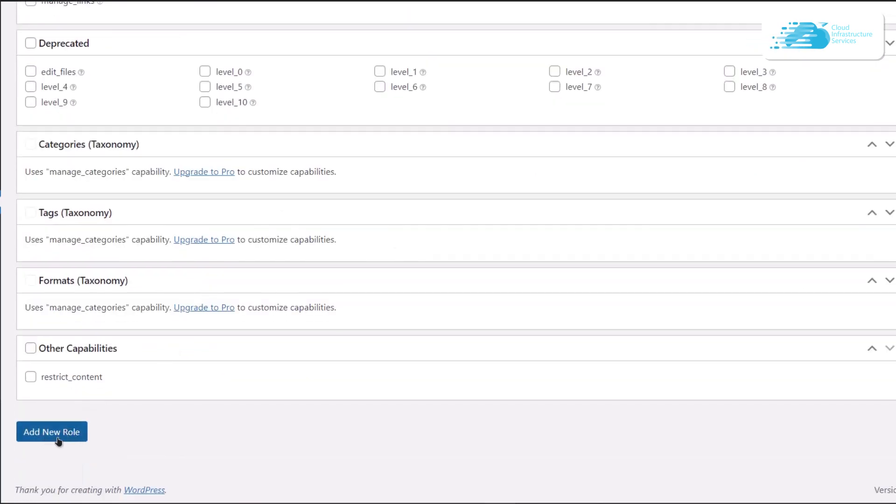
Step: Add the Comment Moderator role and save it as user2's role
left_click(52, 432)
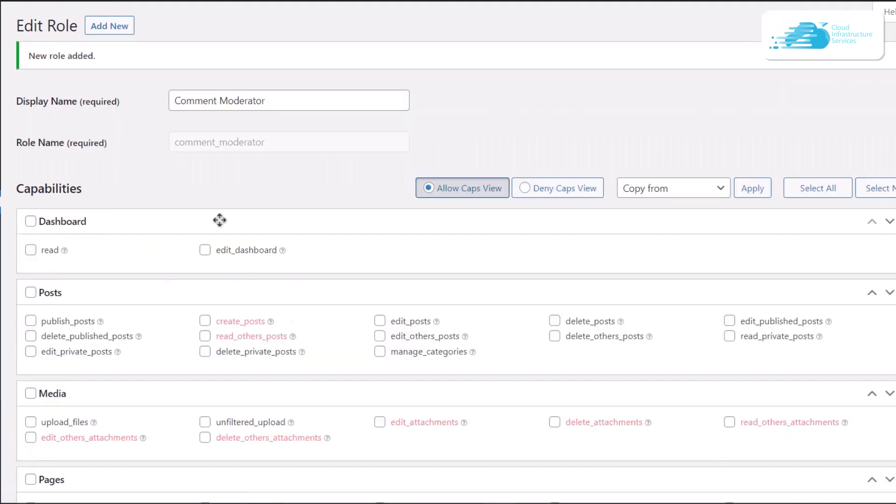
mouse_move(200, 134)
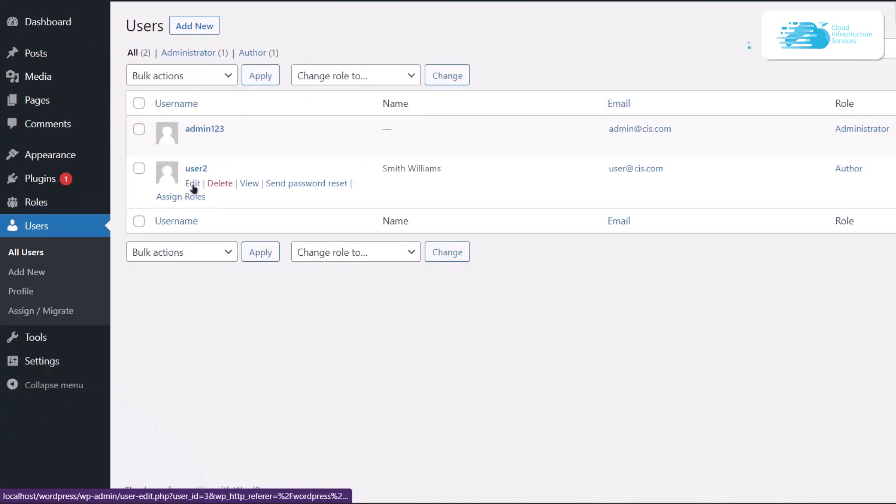
left_click(192, 183)
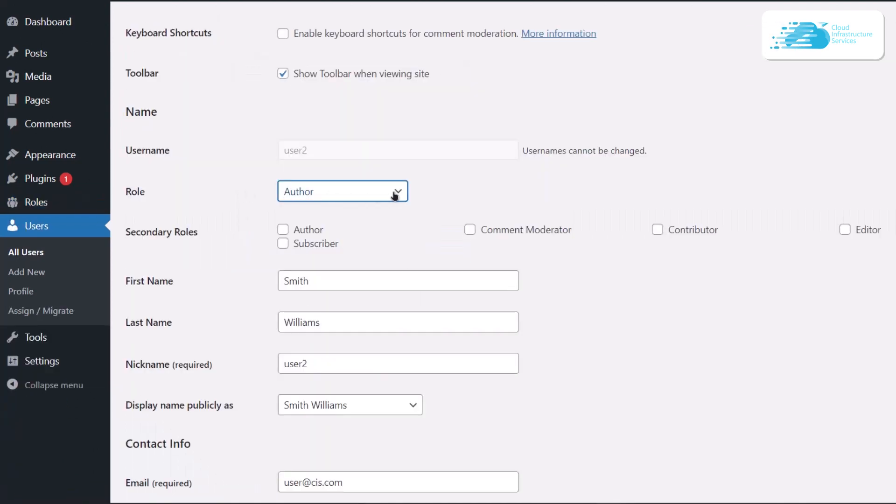
left_click(343, 191)
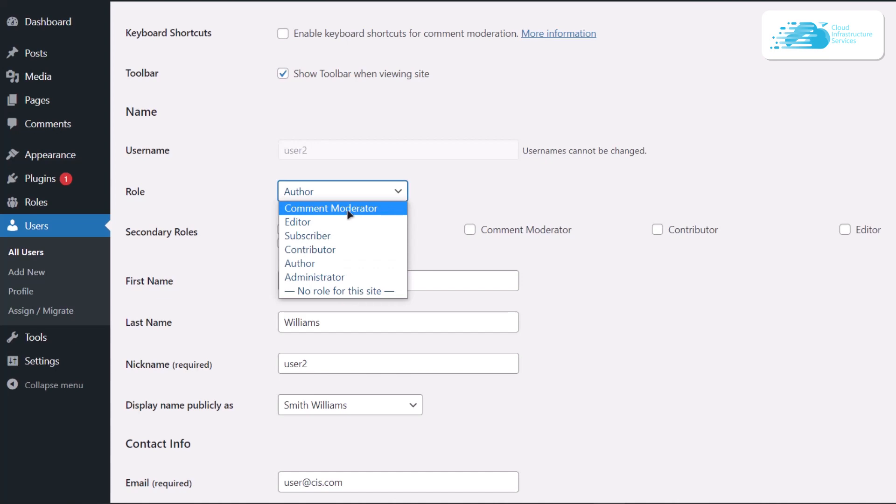
scroll("down", 3)
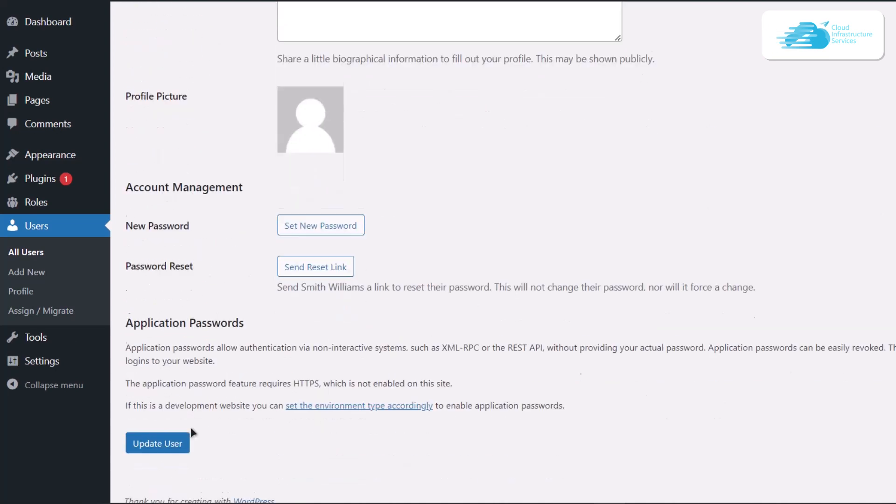
left_click(157, 443)
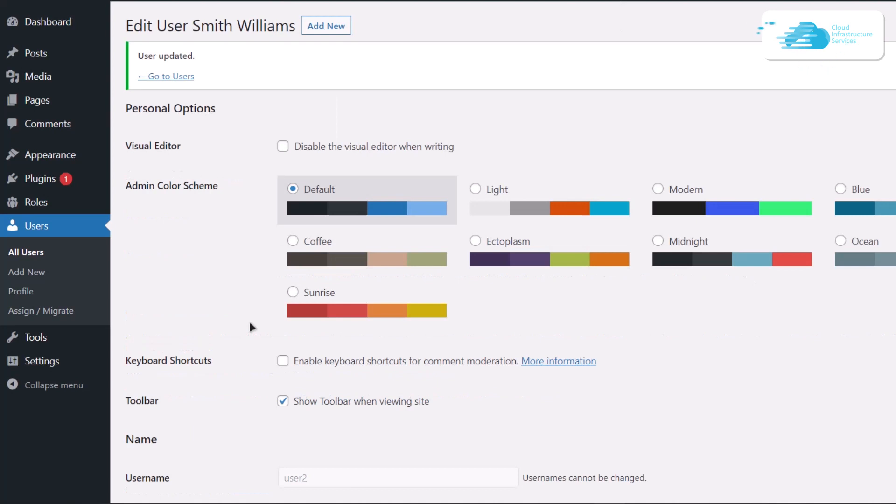
mouse_move(82, 259)
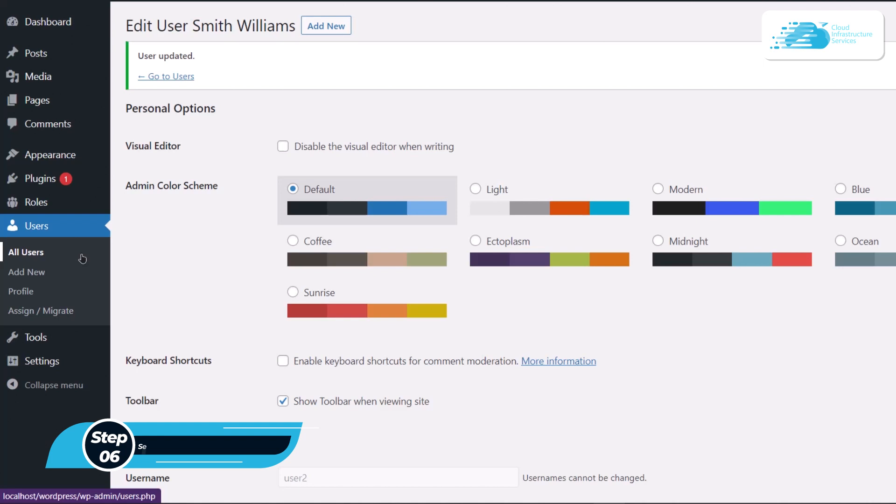
Step: Open the Editor role from the roles list and save its updated capabilities
left_click(48, 21)
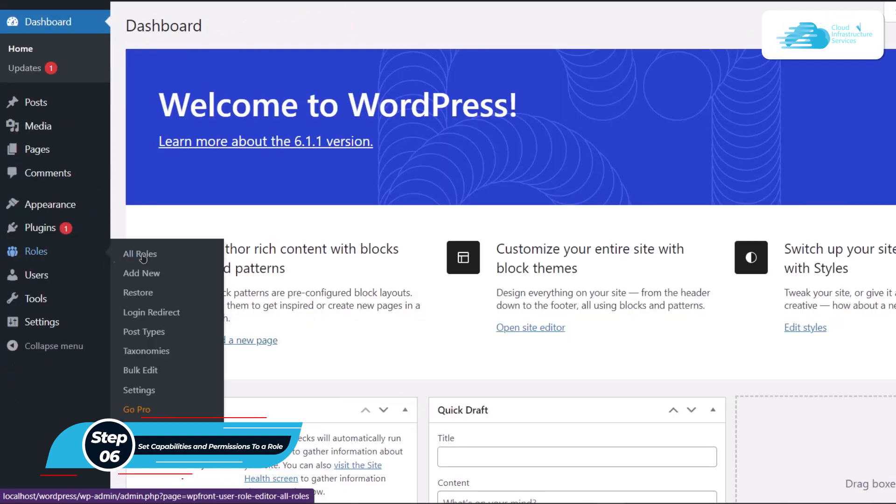
left_click(140, 254)
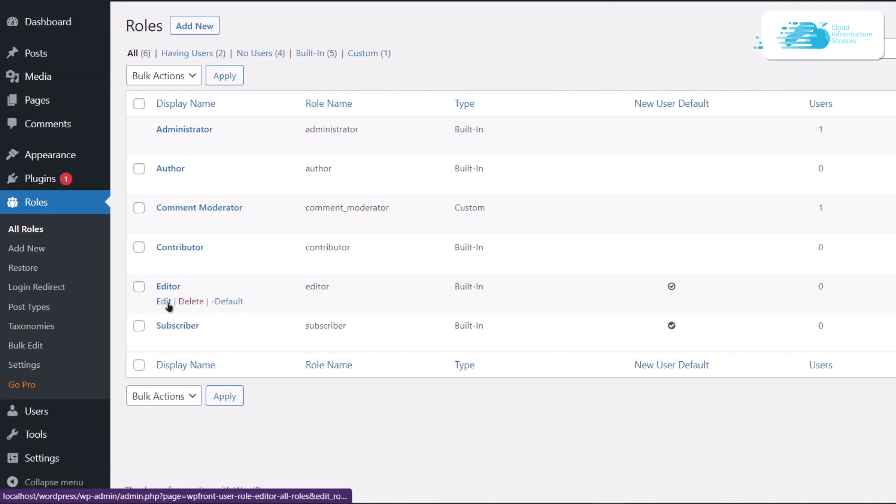
left_click(164, 302)
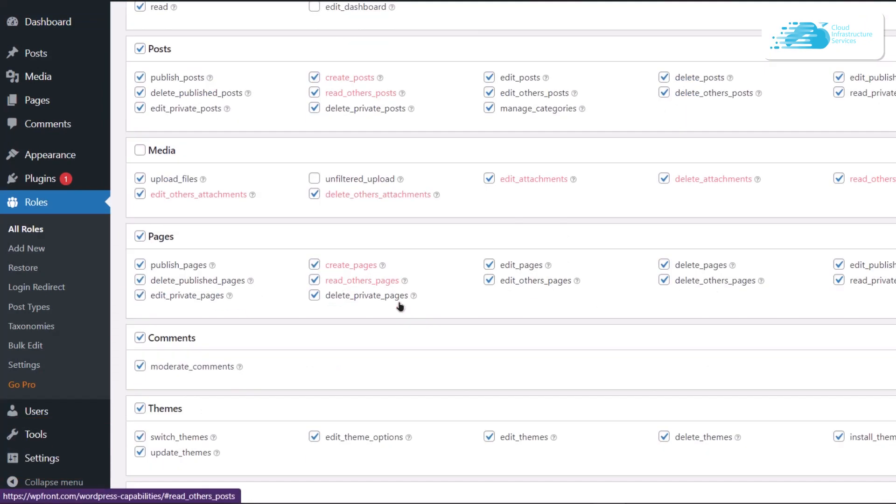
scroll("down", 3)
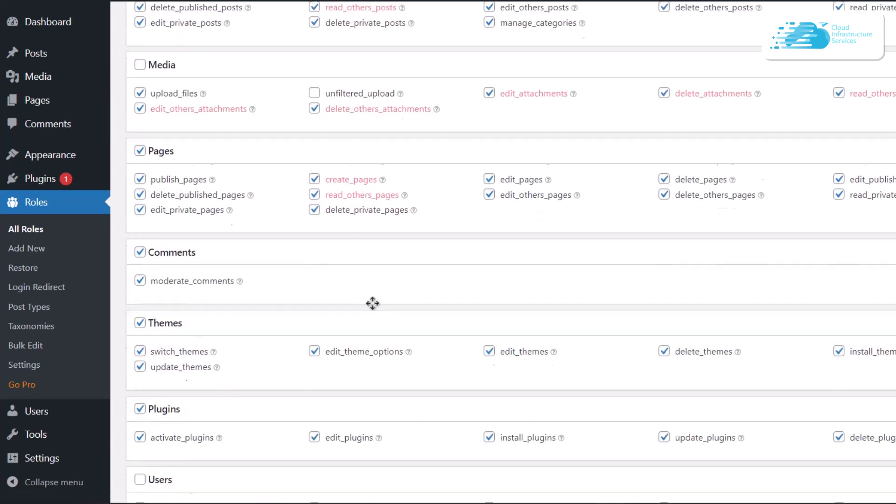
scroll("down", 3)
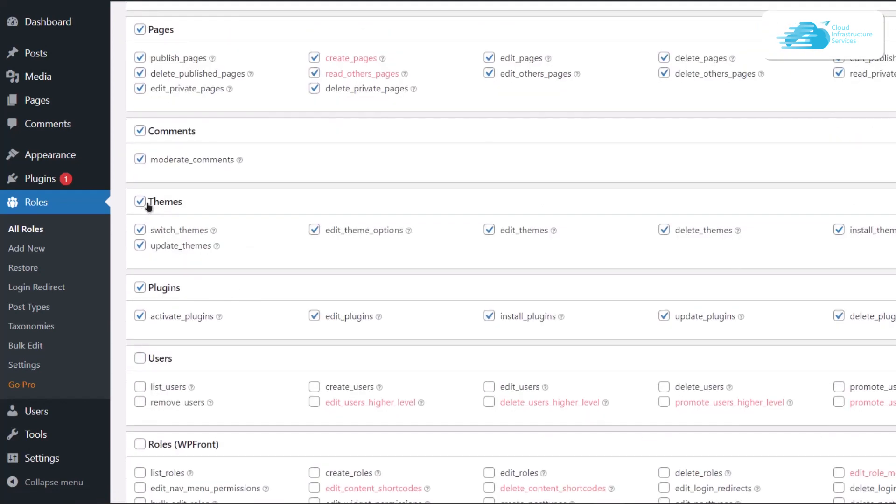
scroll("down", 3)
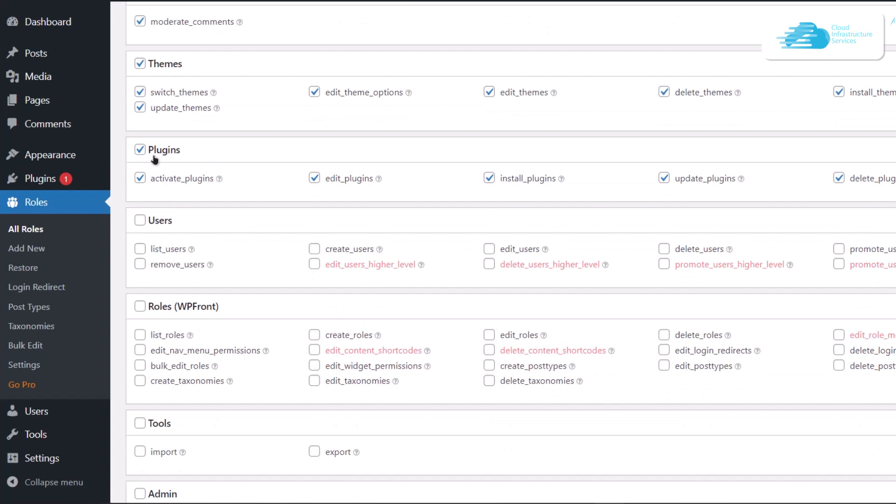
scroll("down", 3)
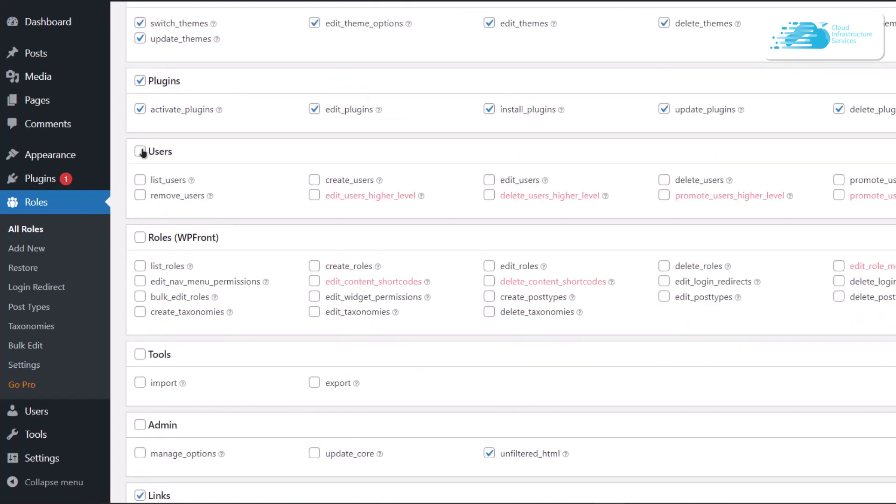
scroll("down", 3)
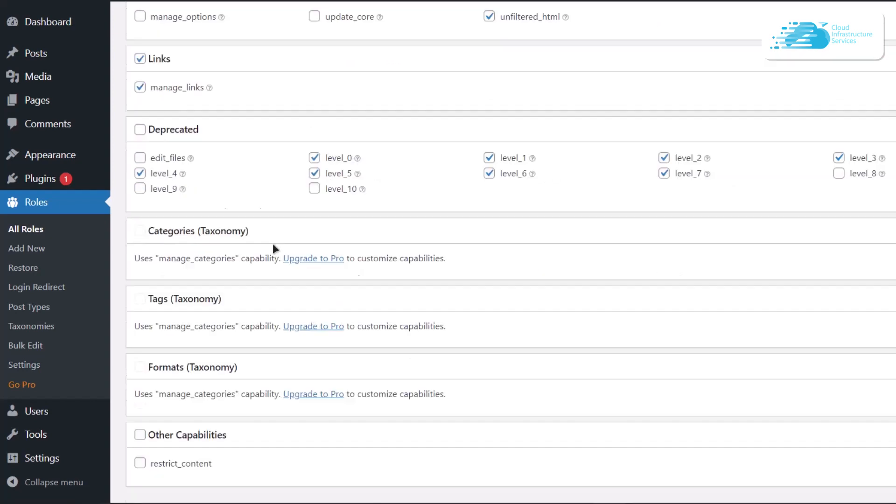
scroll("down", 3)
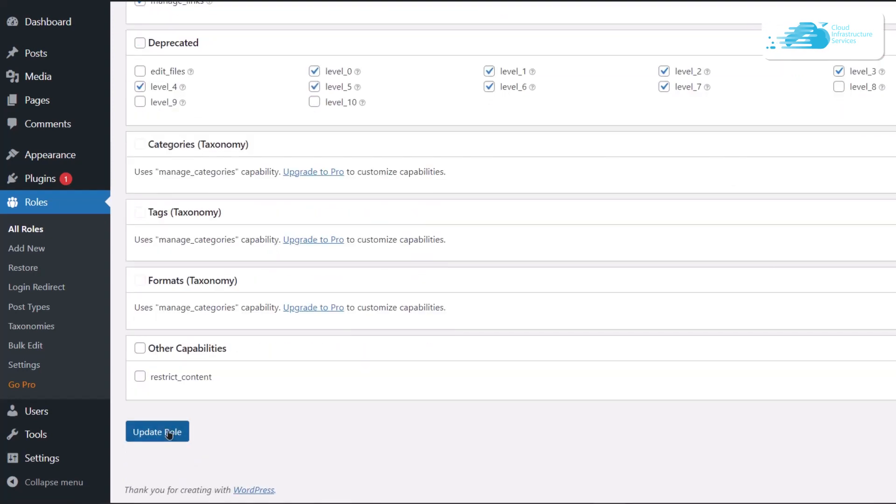
left_click(157, 431)
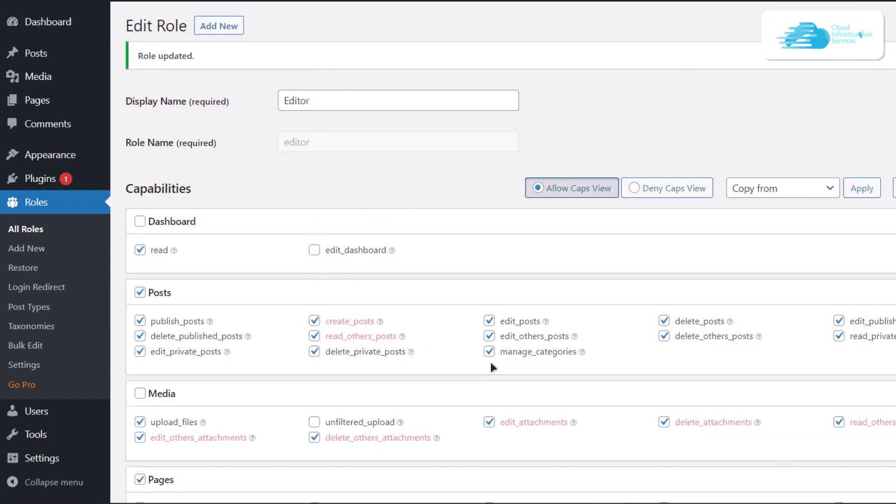
mouse_move(393, 230)
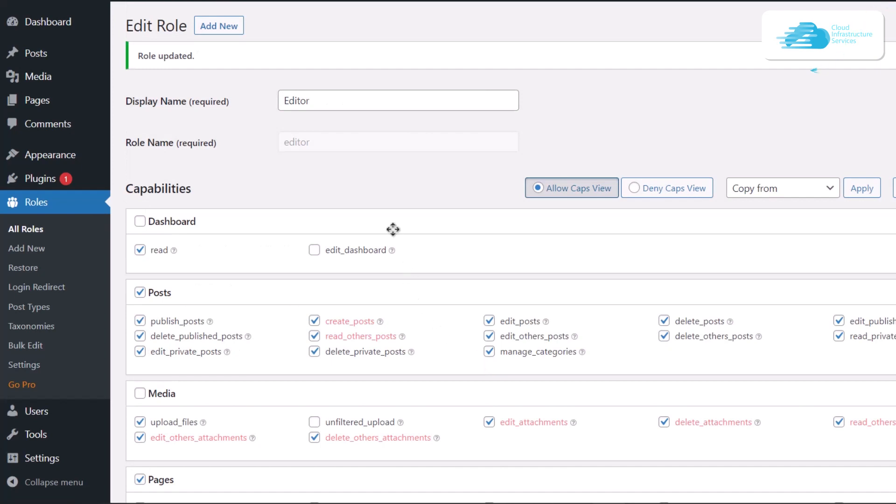
mouse_move(137, 303)
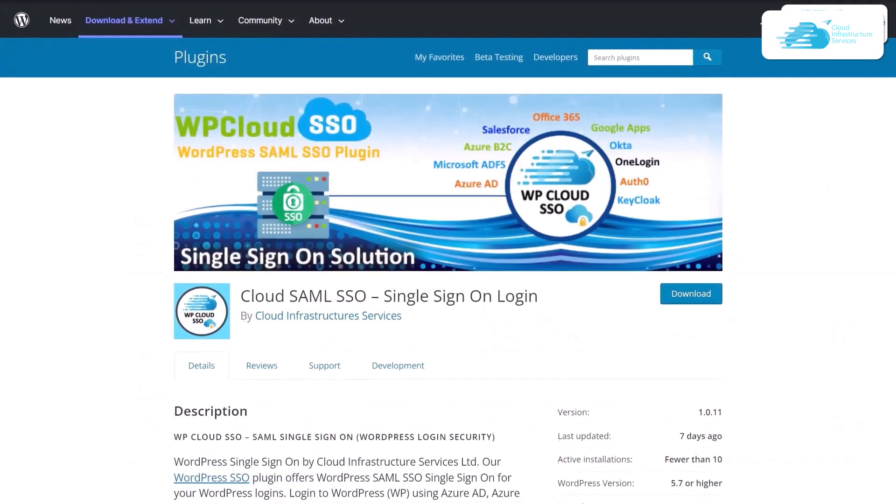
scroll("down", 3)
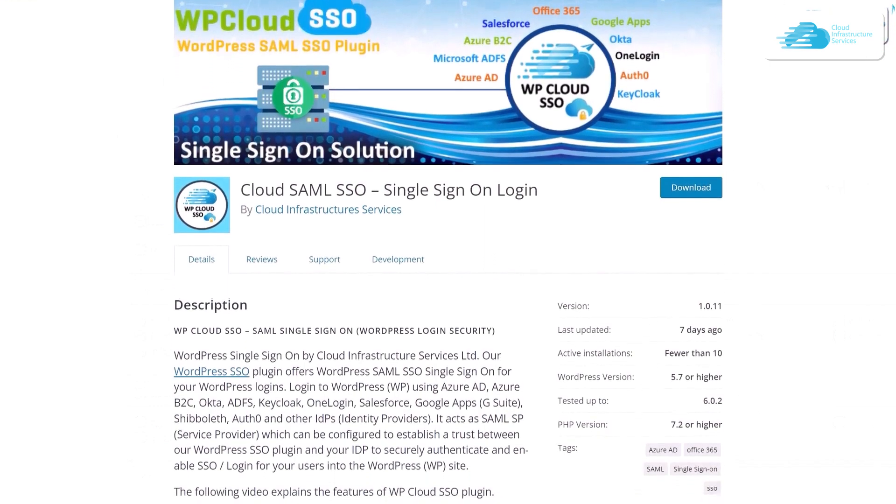
scroll("down", 3)
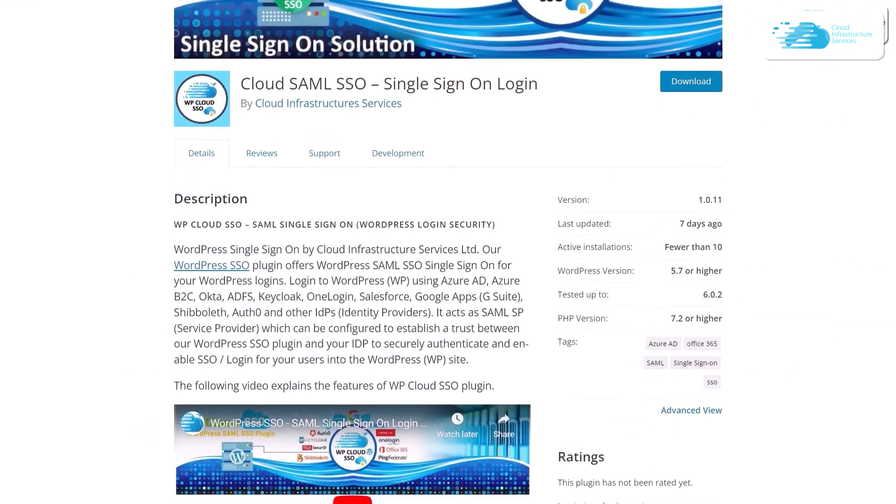
scroll("down", 3)
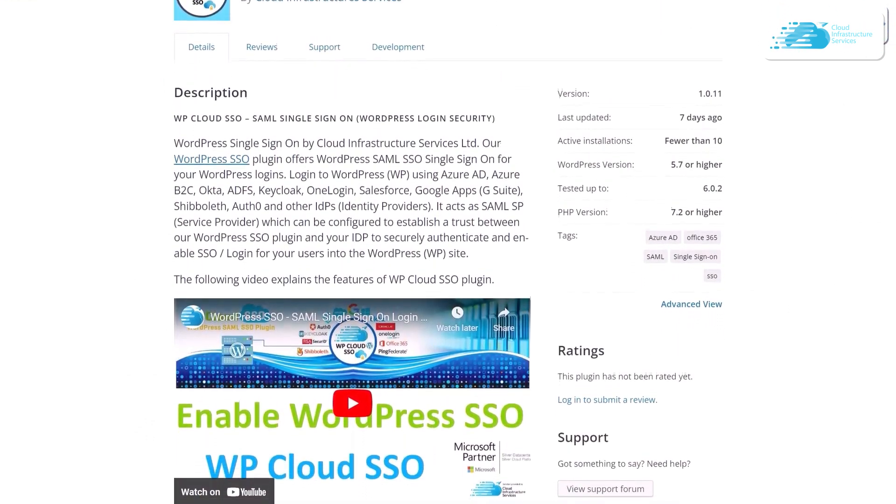
scroll("down", 3)
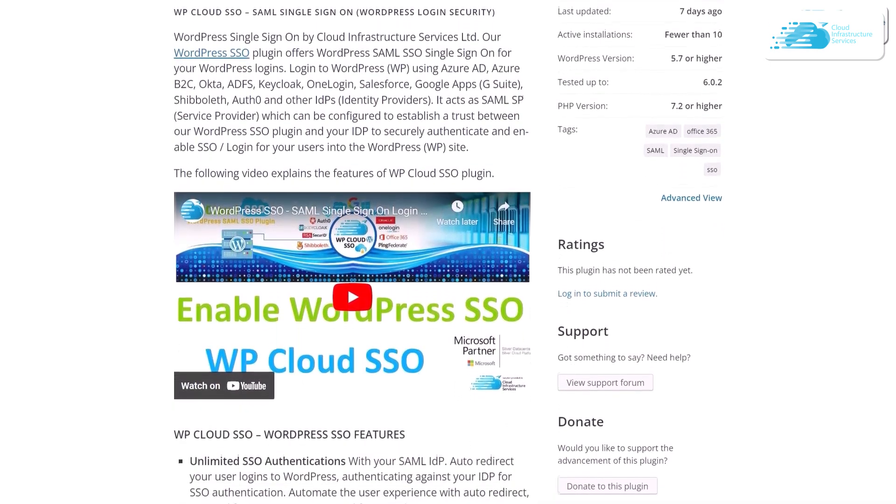
scroll("down", 3)
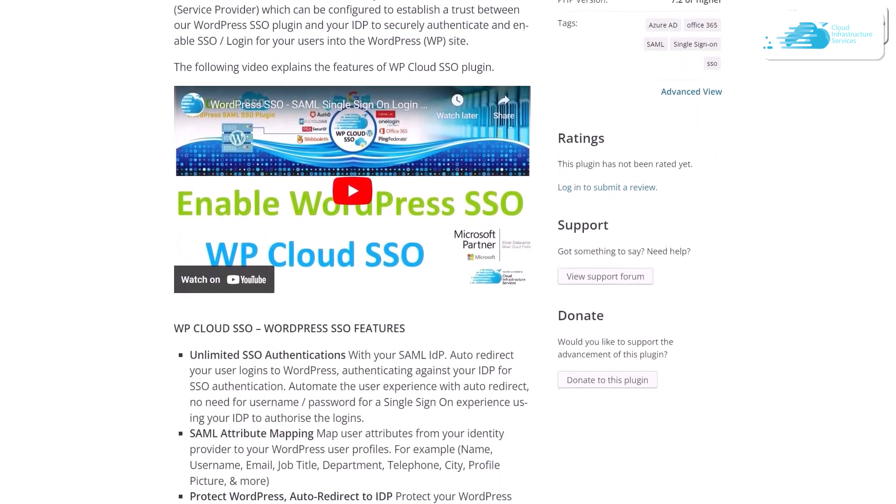
scroll("down", 3)
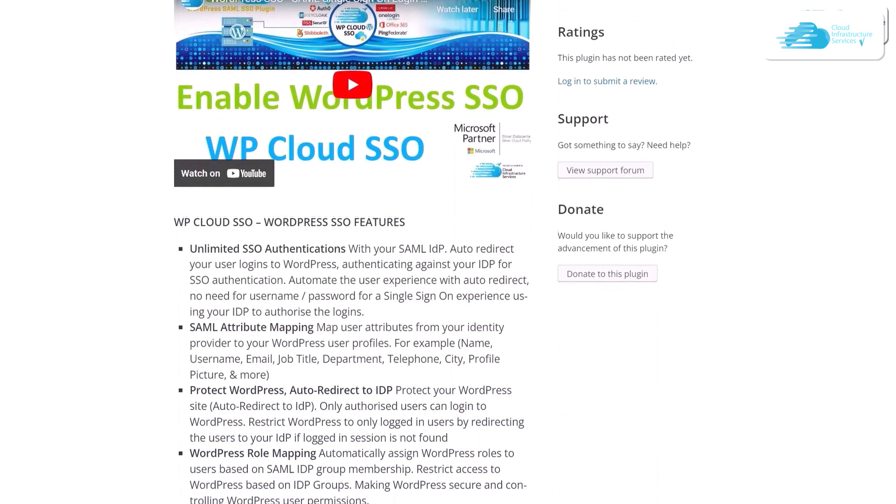
scroll("down", 3)
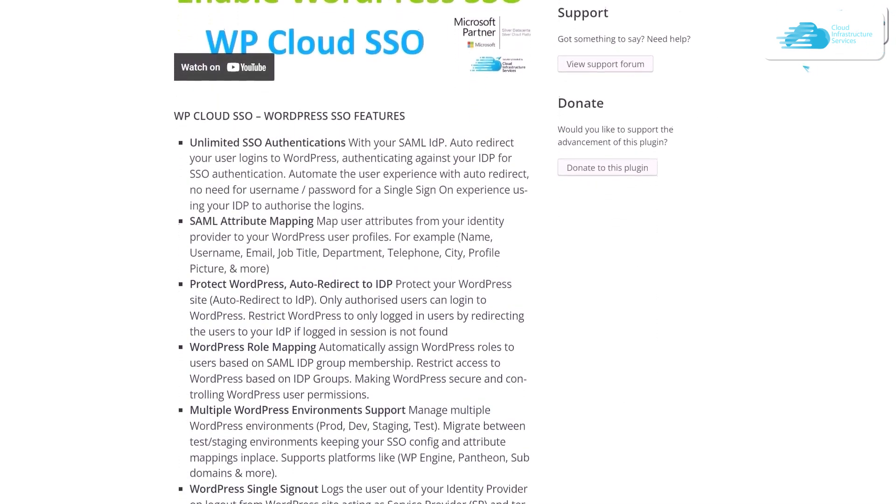
scroll("down", 3)
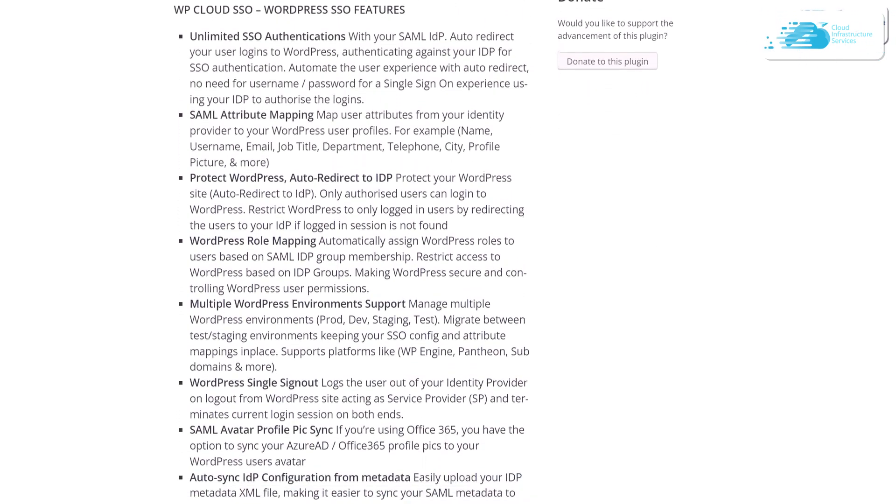
scroll("down", 3)
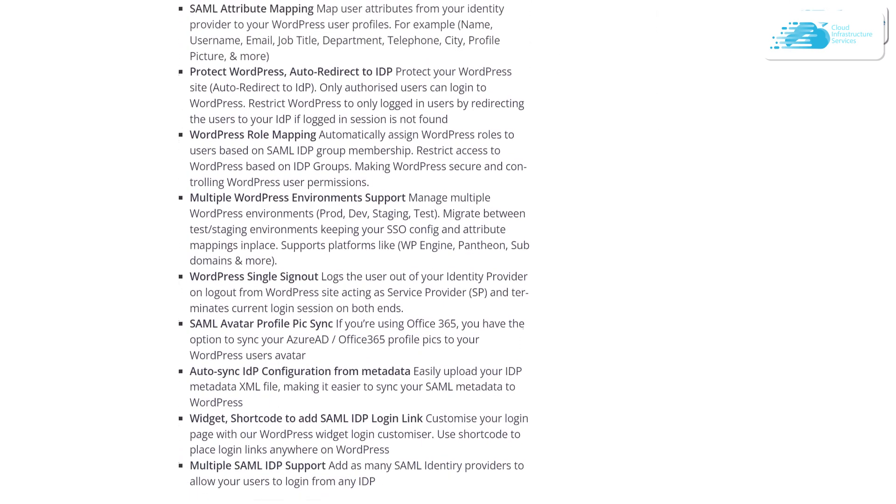
scroll("down", 3)
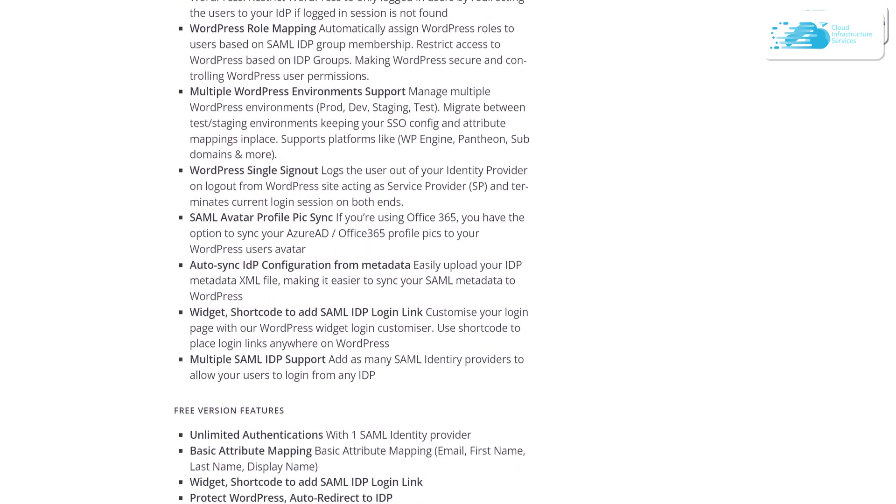
scroll("down", 3)
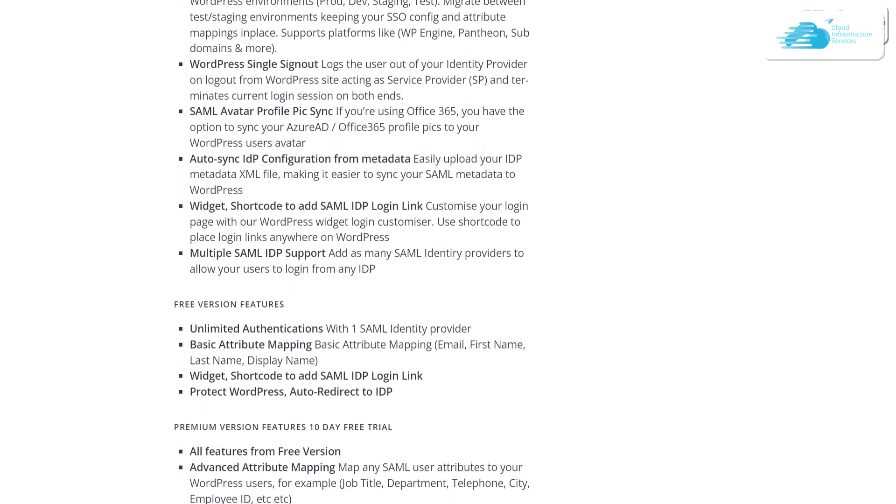
scroll("down", 3)
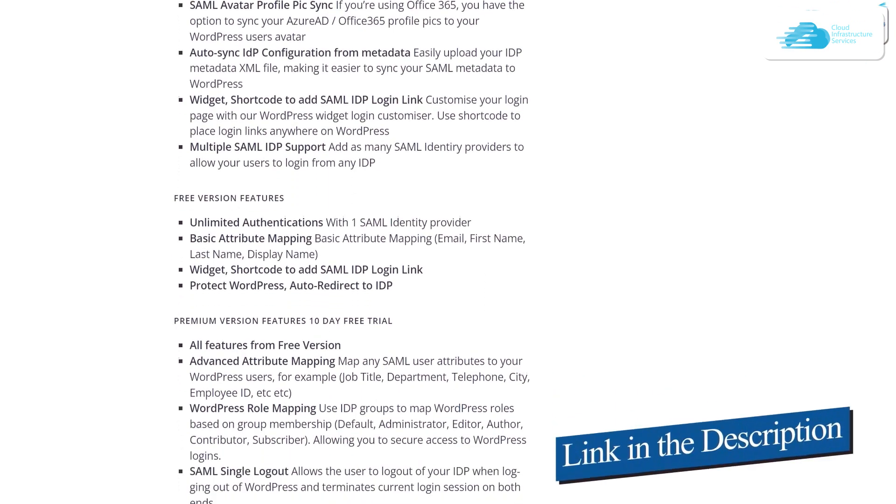
scroll("down", 3)
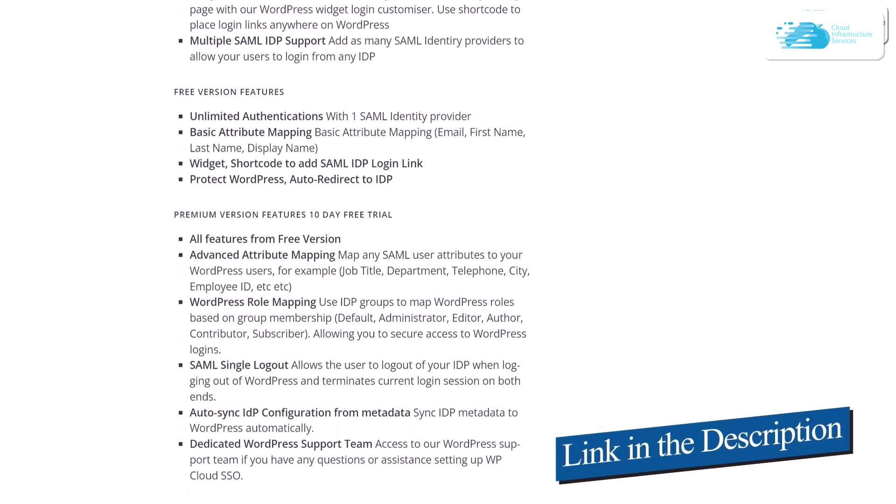